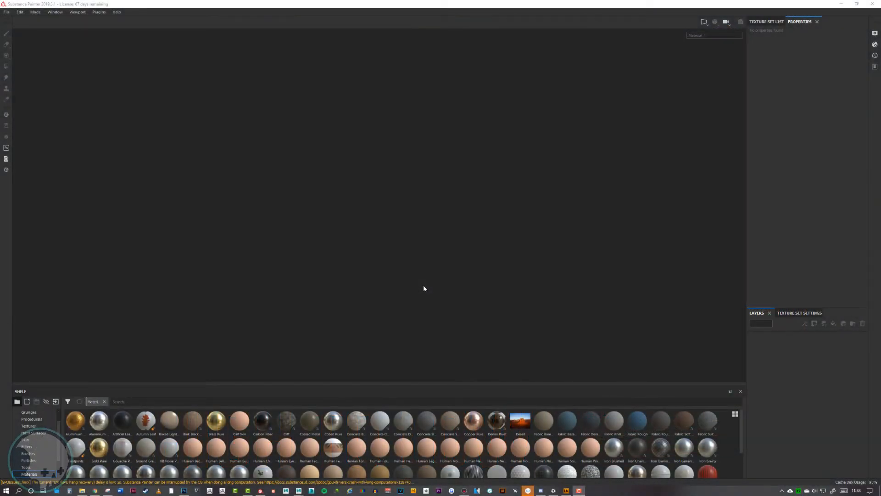
{"action": "mouse_move", "coordinate": [350, 241]}
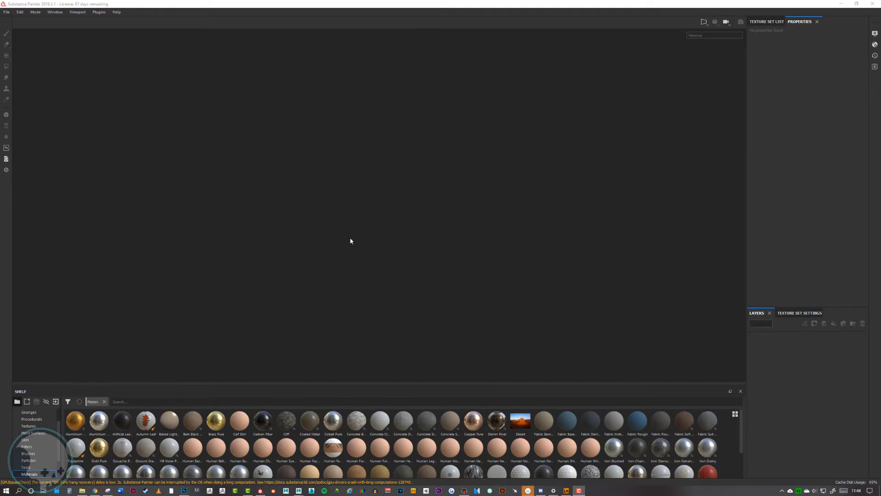
{"action": "mouse_move", "coordinate": [68, 48]}
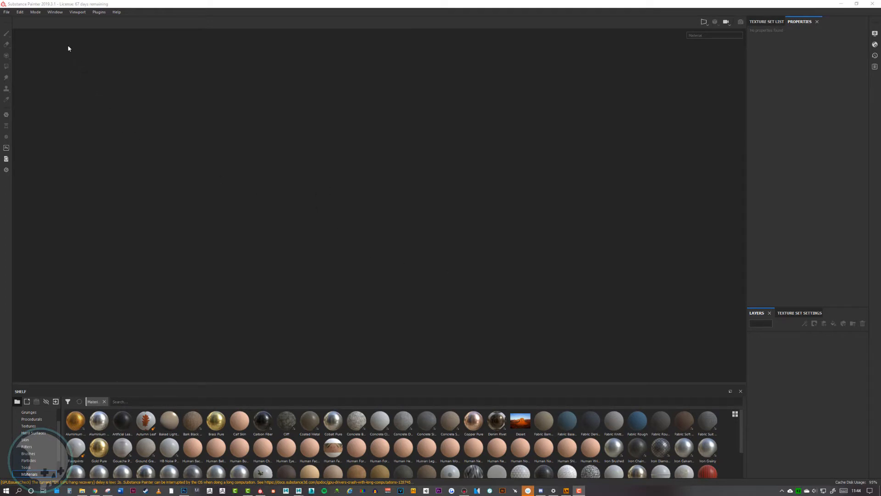
{"action": "mouse_move", "coordinate": [382, 198]}
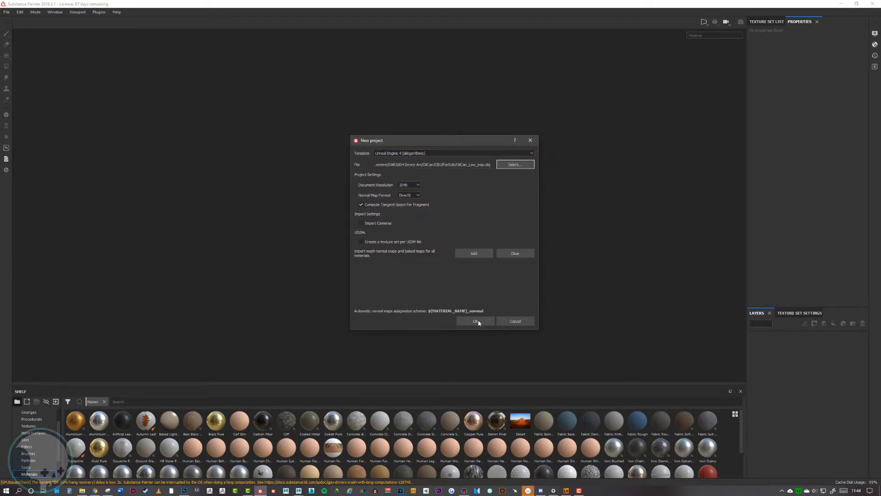
Step: Confirm the new Unreal Engine 4 template project using the exploded low-poly oil can OBJ
{"action": "left_click", "coordinate": [475, 321]}
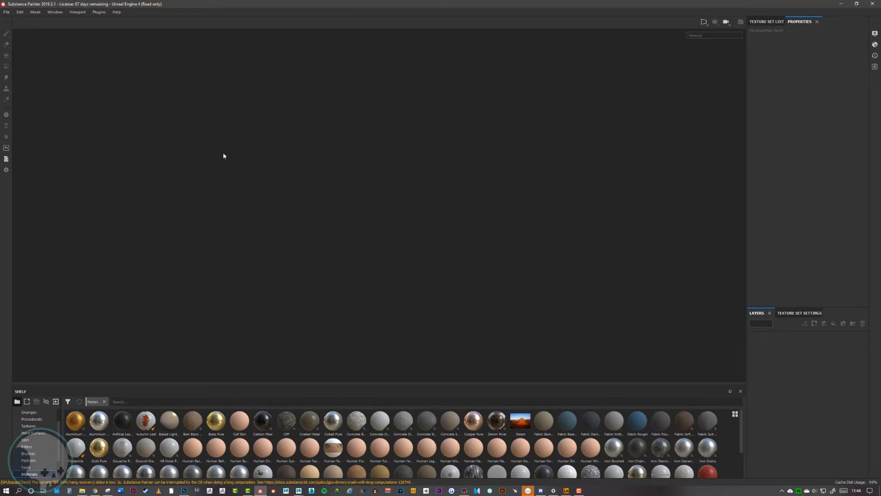
Step: Dock the Texture Set Settings panel in the right column beside the loaded oil can
{"action": "left_click", "coordinate": [704, 22]}
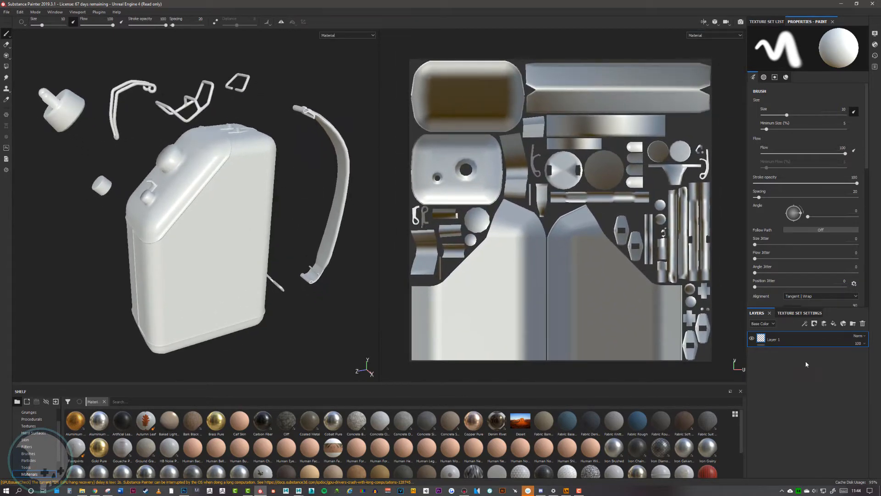
{"action": "left_click", "coordinate": [799, 313]}
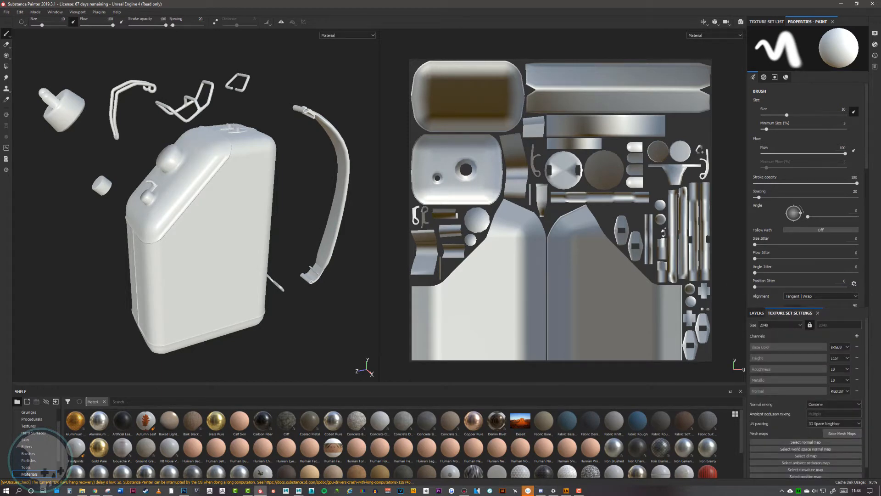
{"action": "left_click", "coordinate": [54, 12]}
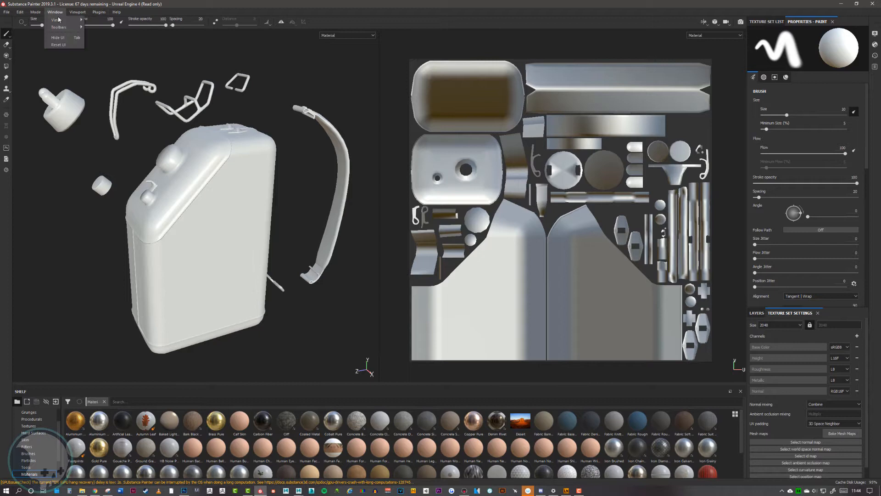
{"action": "left_click", "coordinate": [56, 19]}
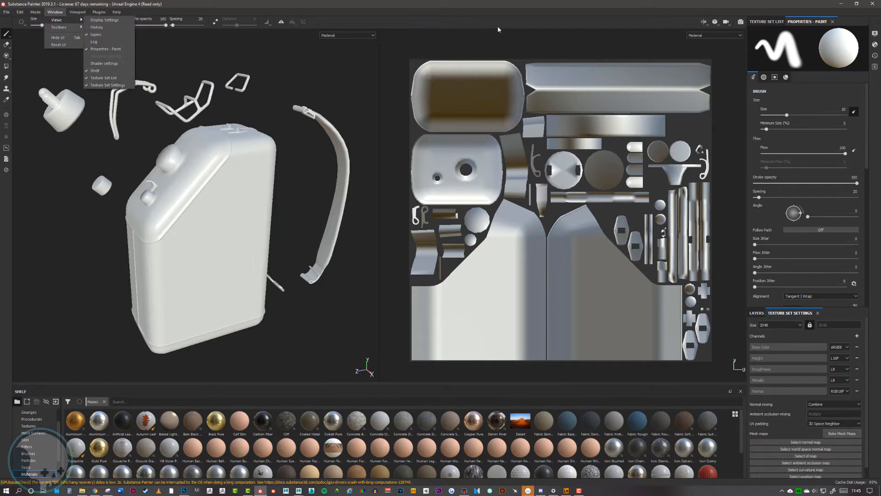
{"action": "left_click", "coordinate": [498, 29]}
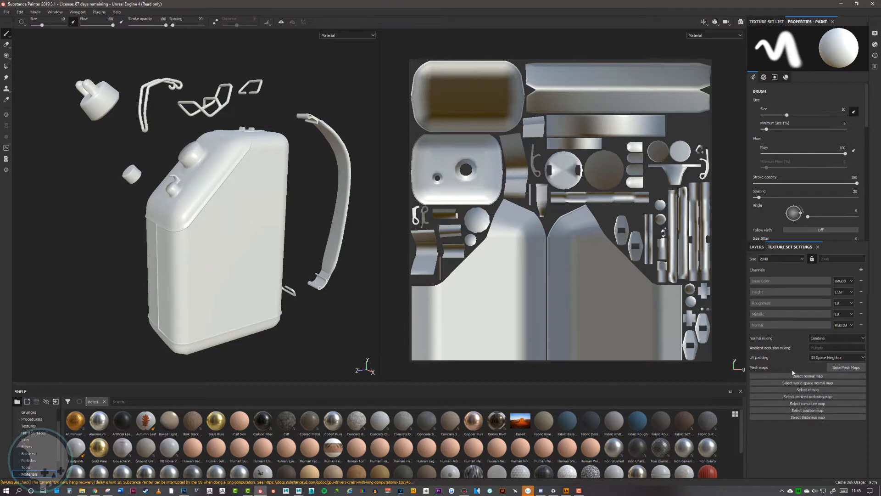
Step: Bake mesh maps with Subsampling 2x2 antialiasing from the OilCan_high.obj high definition mesh
{"action": "left_click", "coordinate": [845, 367]}
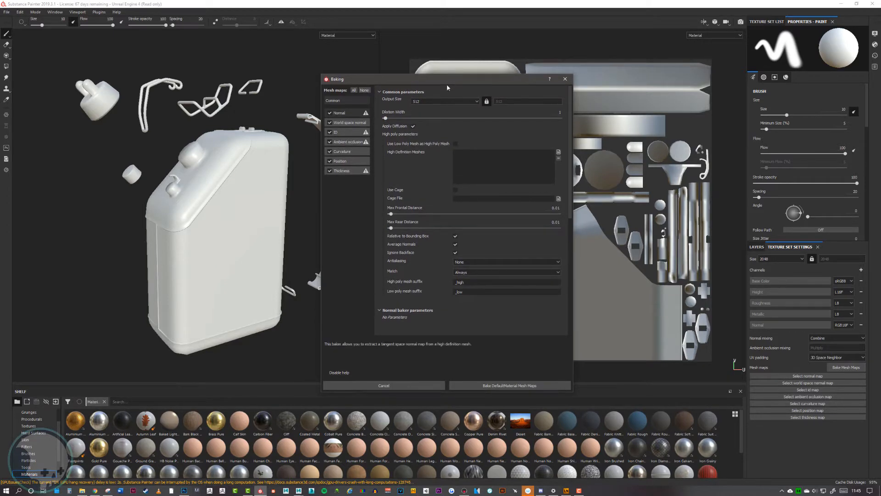
{"action": "left_click", "coordinate": [505, 261]}
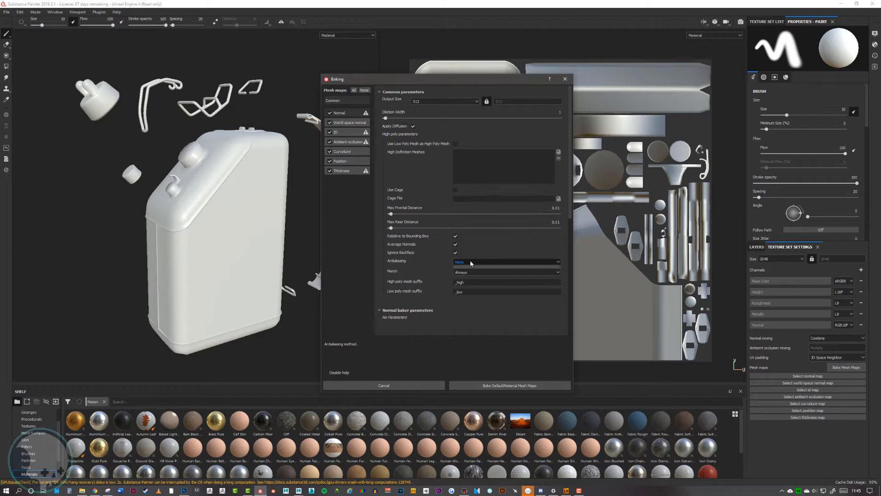
{"action": "left_click", "coordinate": [504, 261]}
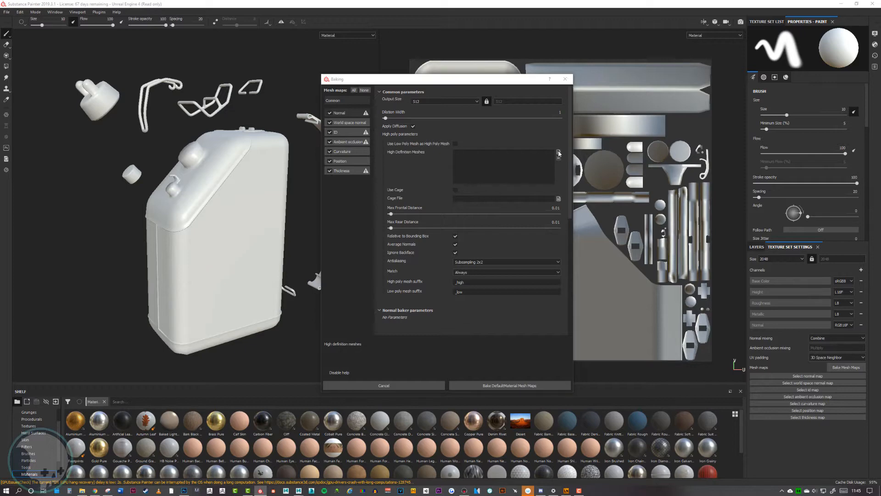
{"action": "left_click", "coordinate": [557, 153]}
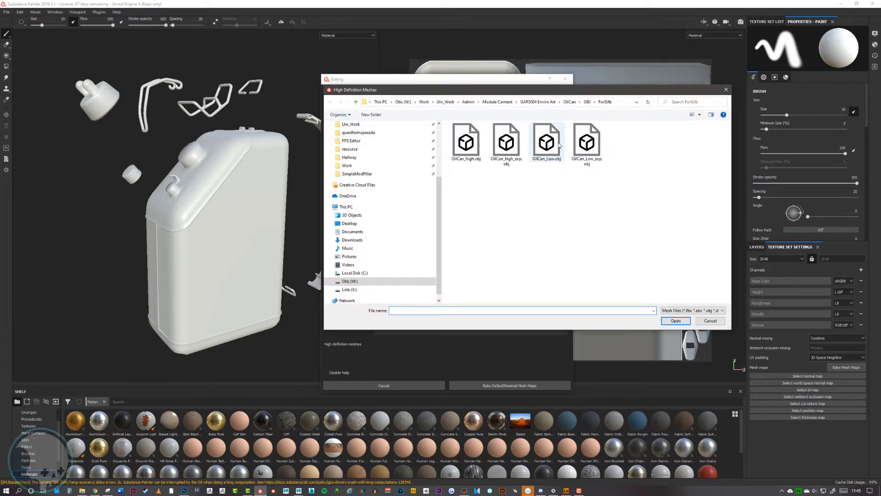
{"action": "left_click", "coordinate": [675, 320]}
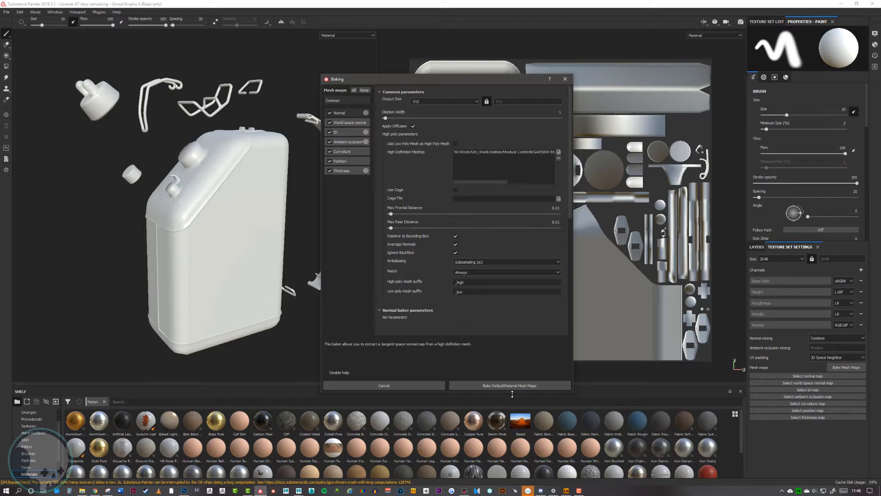
{"action": "left_click", "coordinate": [508, 385]}
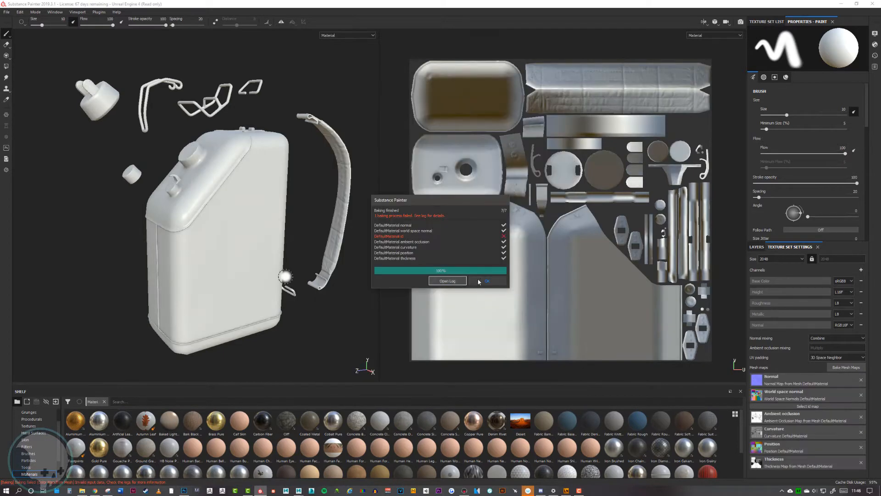
Step: Dismiss the bake report, zoom in on the baked edge detail, then view the whole can
{"action": "left_click", "coordinate": [485, 281]}
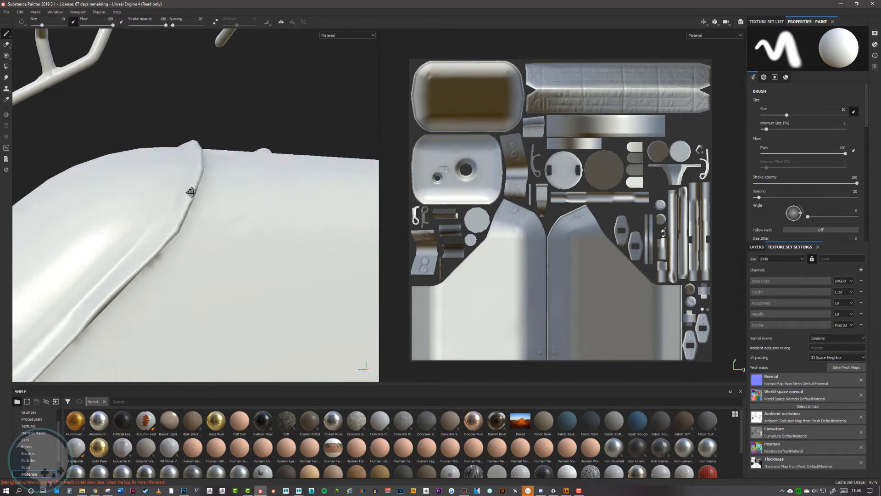
{"action": "left_click_drag", "start_coordinate": [191, 191], "coordinate": [337, 219]}
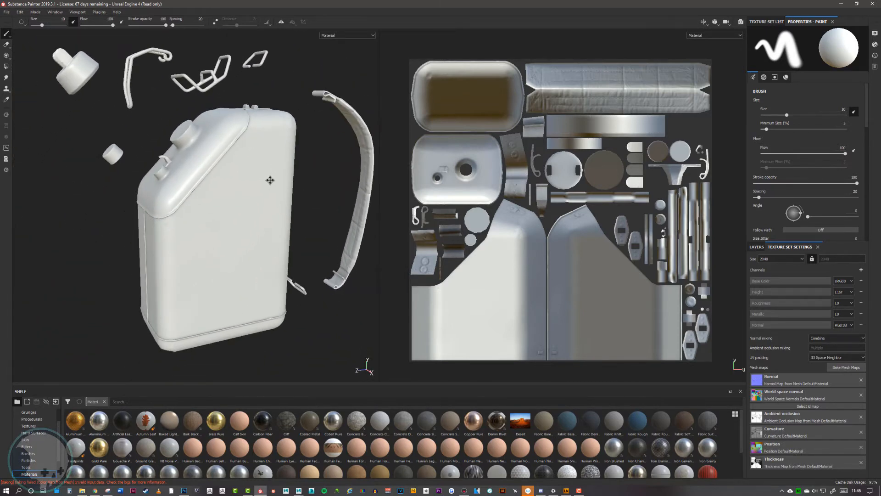
{"action": "left_click_drag", "start_coordinate": [270, 180], "coordinate": [229, 178]}
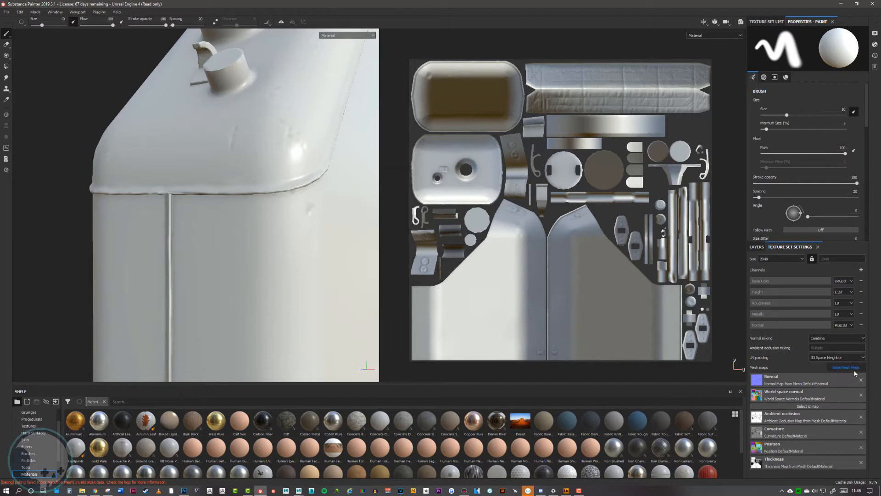
Step: Rebake mesh maps with the ID map using Mesh ID / Polygroup colour source and Hue Shift
{"action": "left_click", "coordinate": [846, 367]}
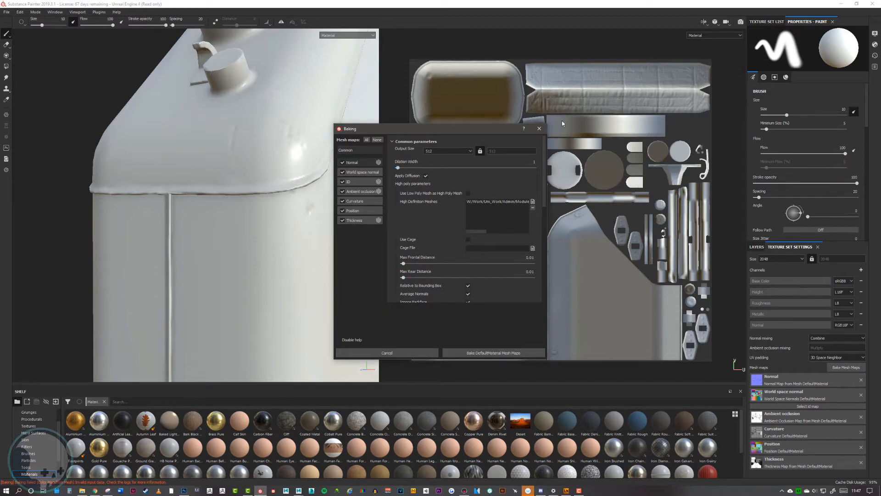
{"action": "mouse_move", "coordinate": [400, 287]}
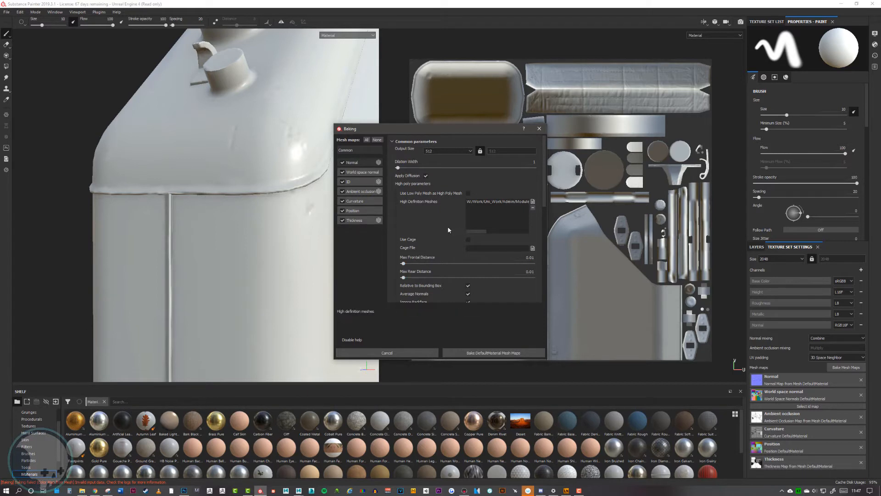
{"action": "scroll", "scroll_direction": "down", "scroll_amount": 3}
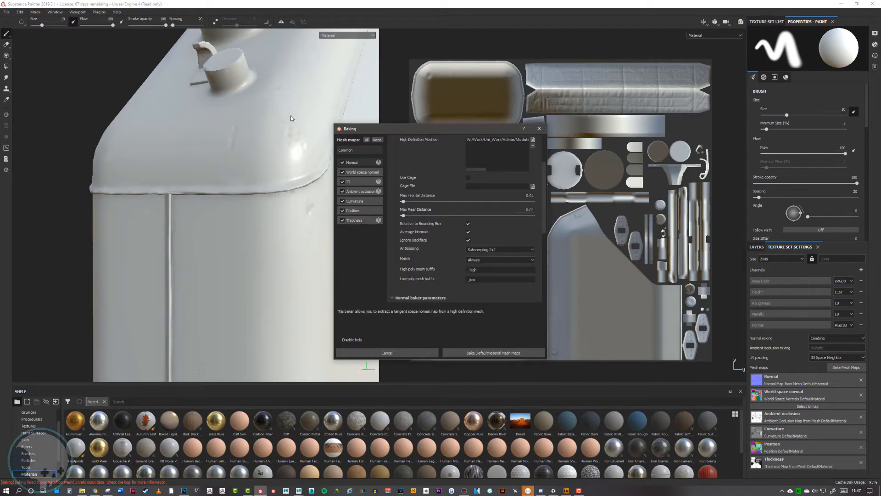
{"action": "left_click", "coordinate": [394, 141]}
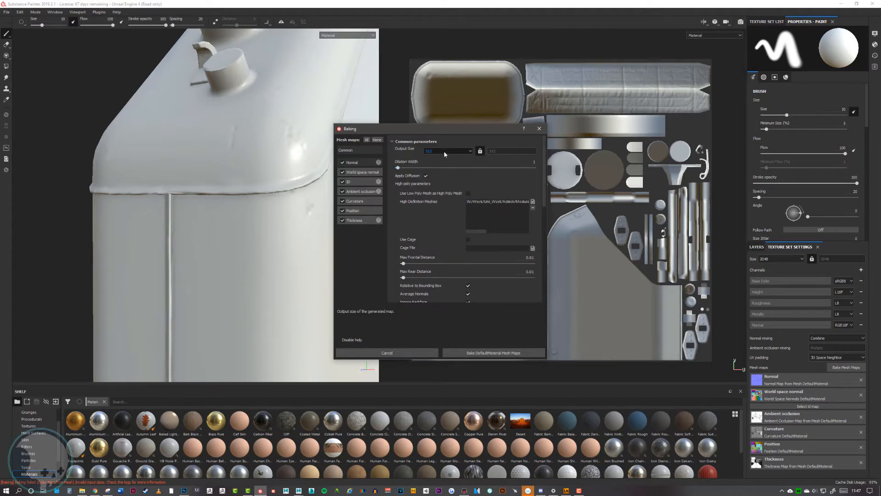
{"action": "left_click", "coordinate": [447, 150]}
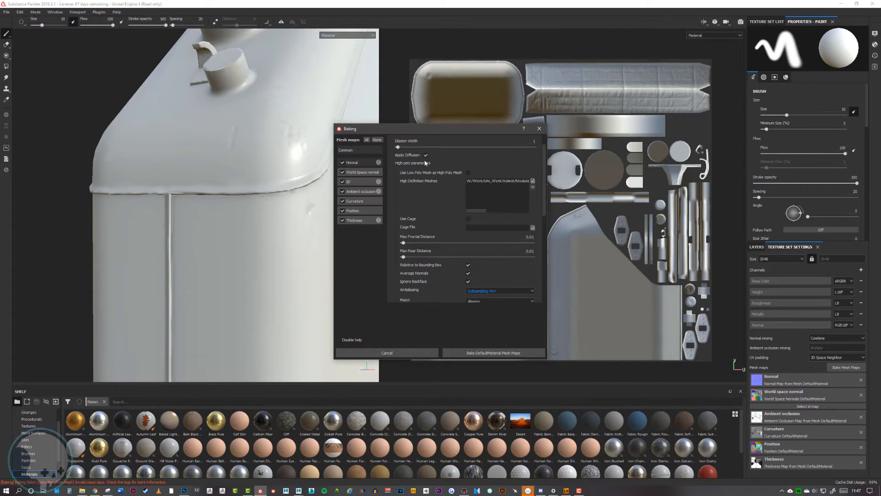
{"action": "left_click", "coordinate": [348, 181]}
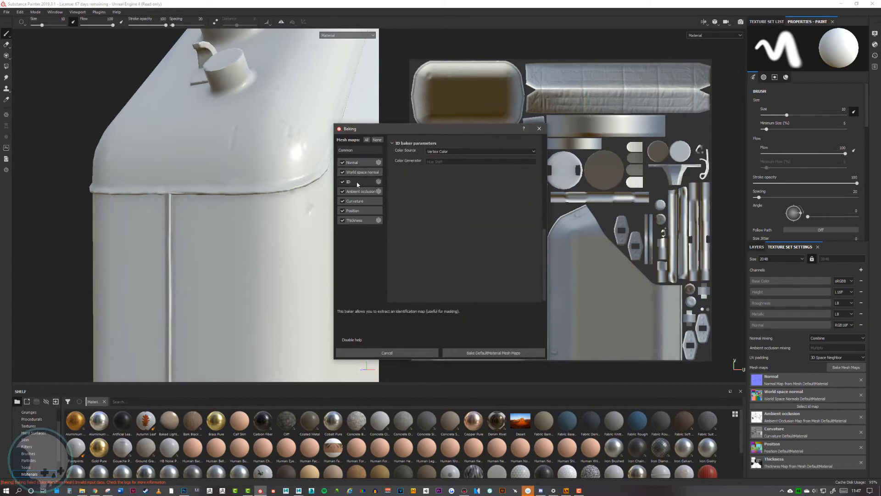
{"action": "left_click", "coordinate": [481, 150]}
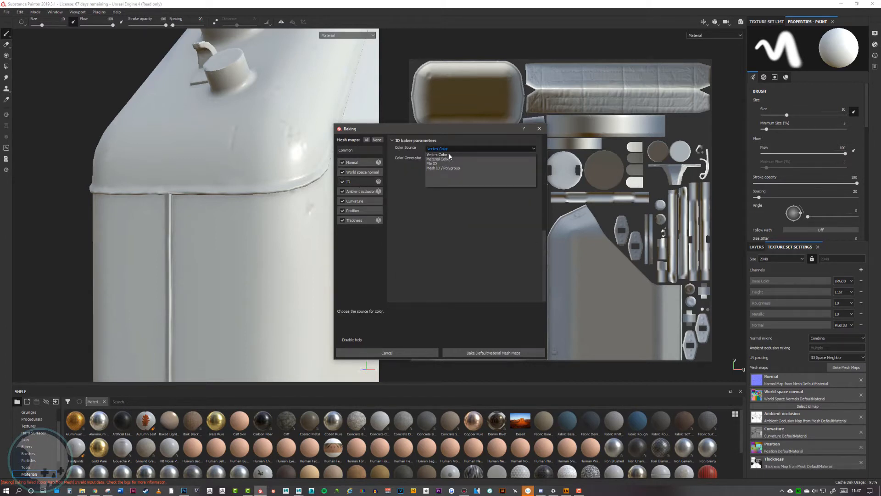
{"action": "left_click", "coordinate": [443, 168]}
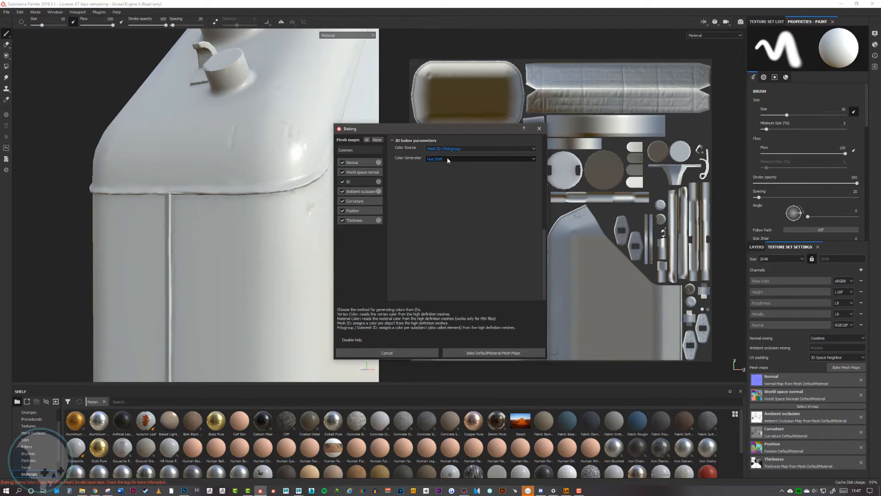
{"action": "left_click", "coordinate": [479, 158]}
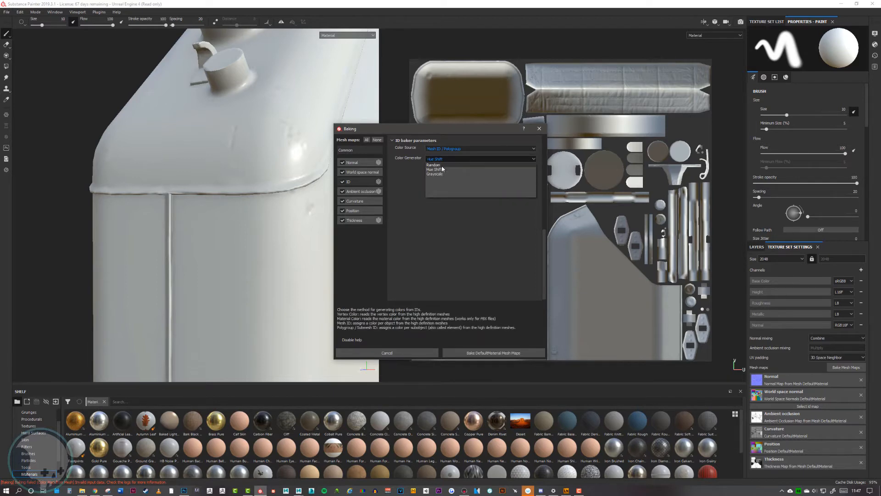
{"action": "left_click", "coordinate": [493, 353]}
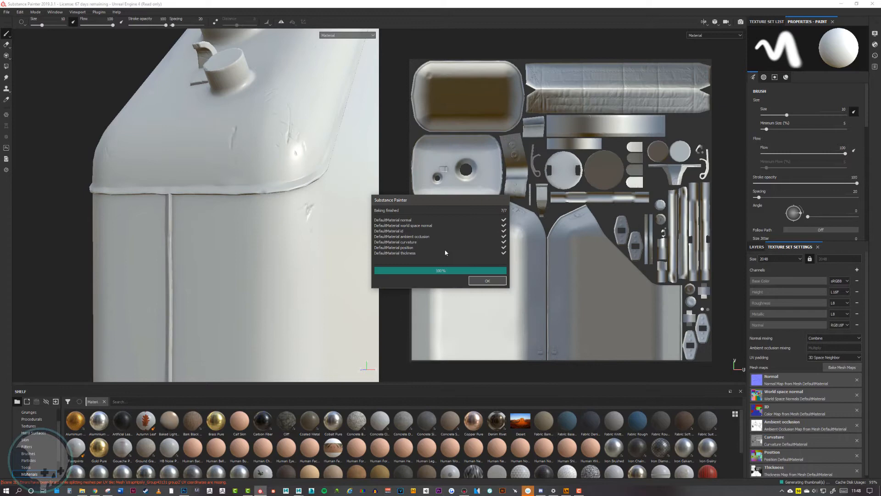
Step: Close the bake report and orbit and zoom to check the baked body and strap
{"action": "left_click", "coordinate": [486, 280]}
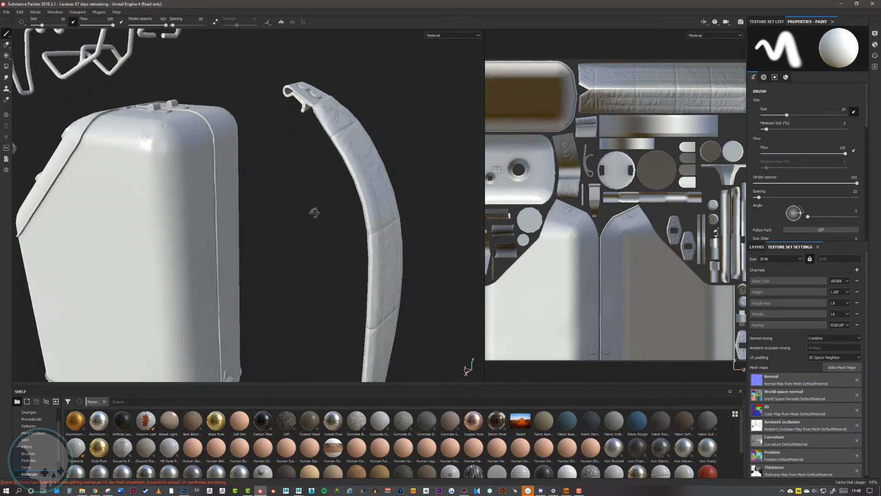
{"action": "left_click_drag", "start_coordinate": [315, 212], "coordinate": [300, 242]}
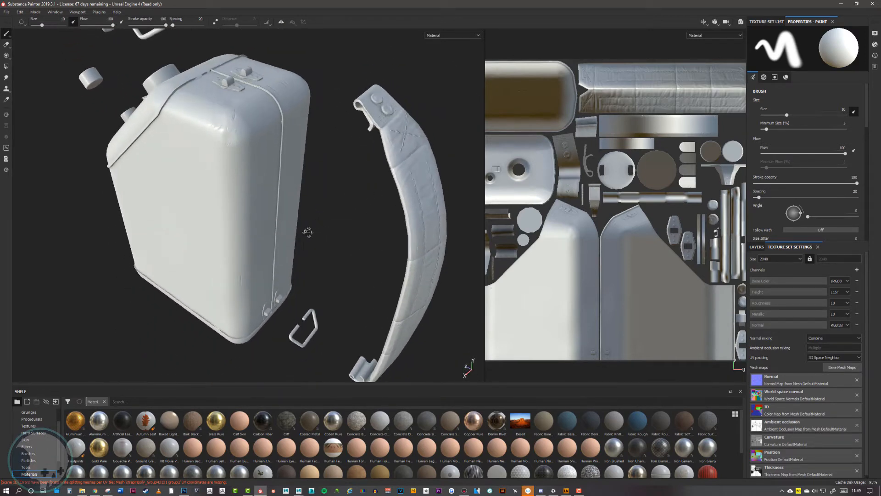
{"action": "left_click_drag", "start_coordinate": [307, 232], "coordinate": [315, 300]}
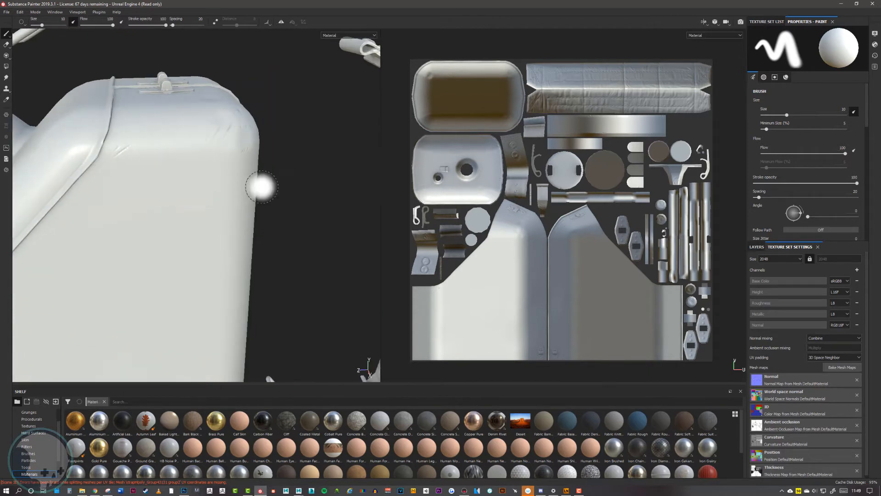
{"action": "left_click_drag", "start_coordinate": [261, 185], "coordinate": [227, 169]}
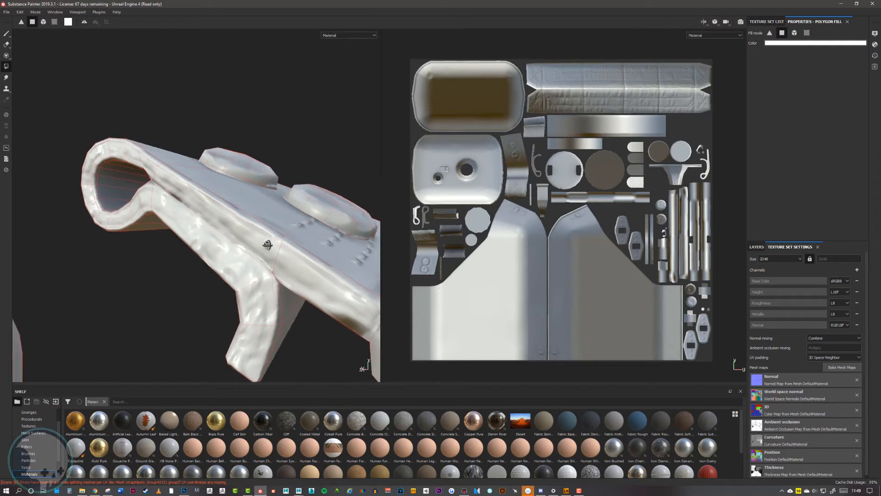
{"action": "left_click_drag", "start_coordinate": [264, 245], "coordinate": [205, 197]}
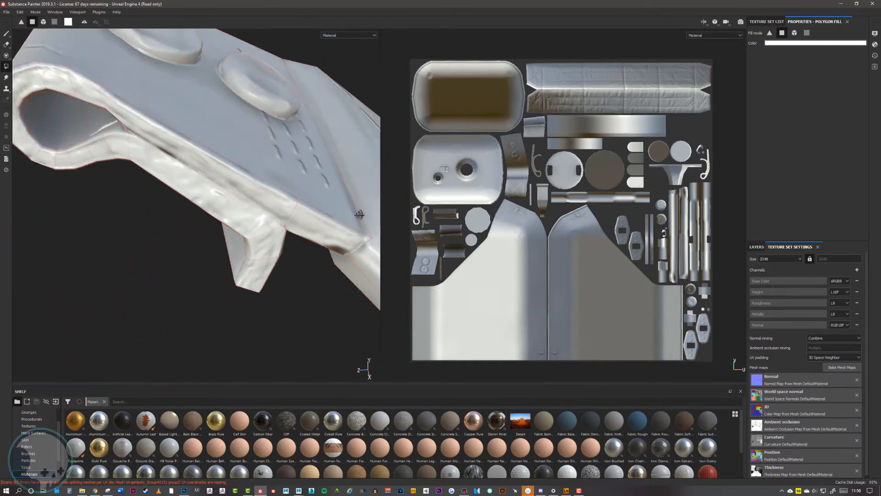
{"action": "left_click_drag", "start_coordinate": [359, 213], "coordinate": [56, 180]}
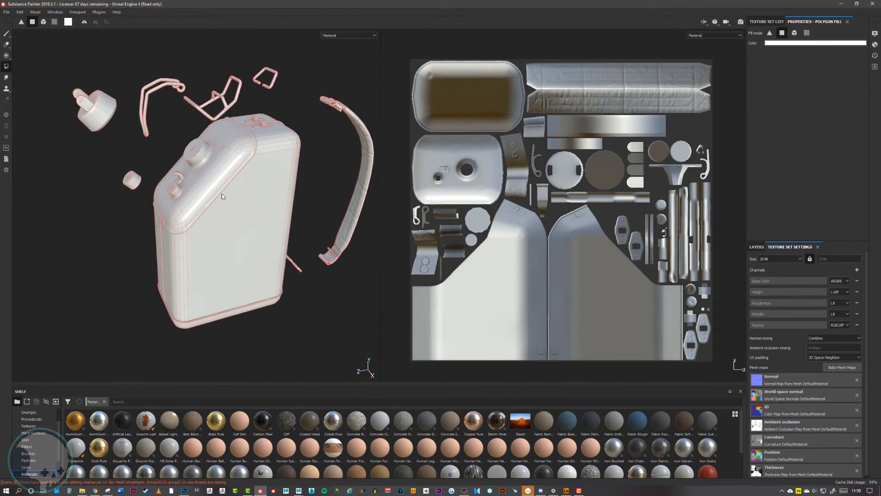
Step: Orbit around the exploded oil can to review its parts from several angles
{"action": "left_click_drag", "start_coordinate": [222, 197], "coordinate": [225, 180]}
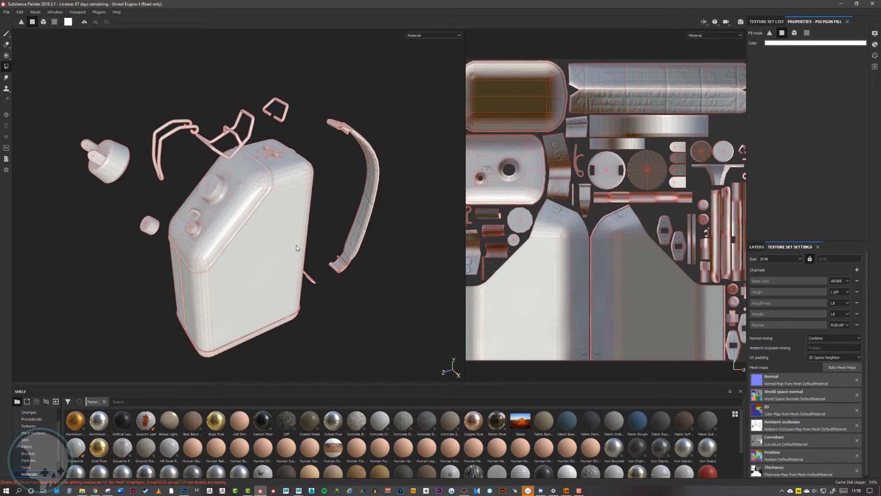
{"action": "mouse_move", "coordinate": [275, 226]}
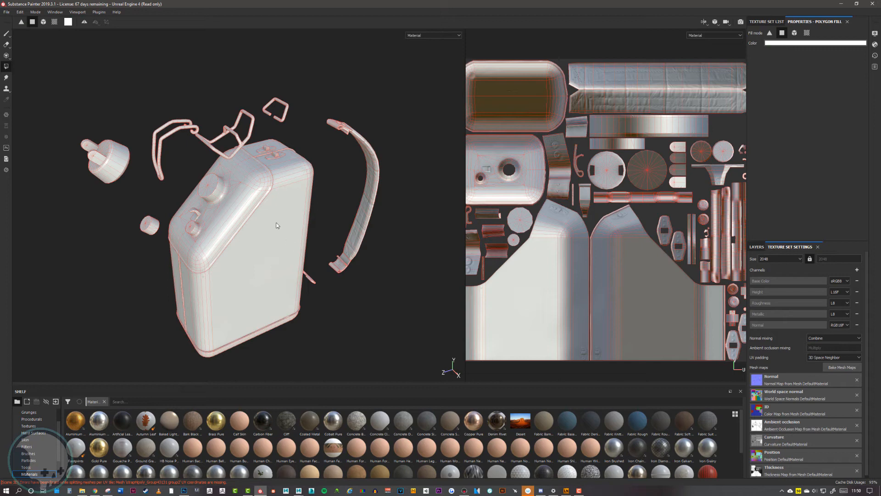
{"action": "mouse_move", "coordinate": [273, 223]}
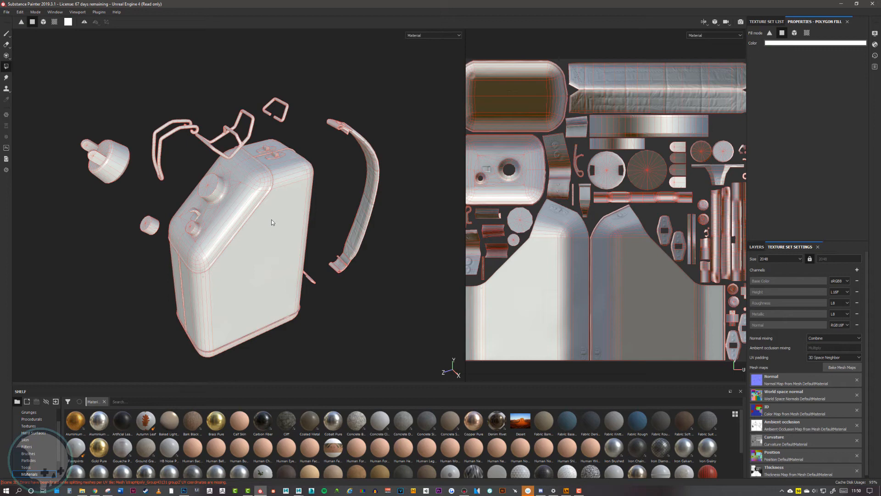
{"action": "mouse_move", "coordinate": [218, 182]}
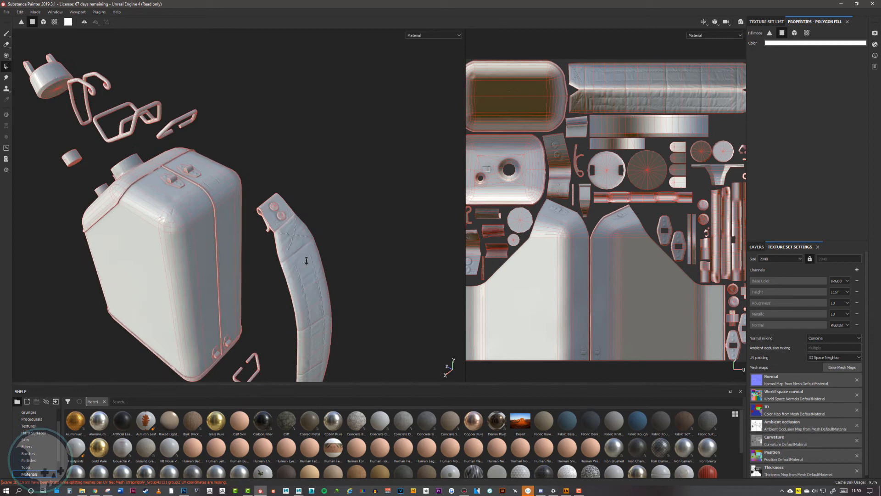
{"action": "left_click_drag", "start_coordinate": [306, 260], "coordinate": [143, 256]}
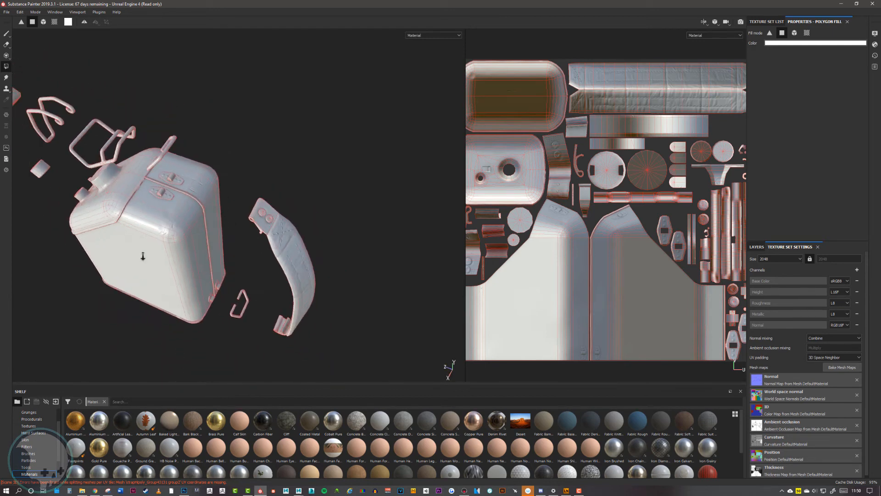
{"action": "left_click_drag", "start_coordinate": [142, 256], "coordinate": [277, 222]}
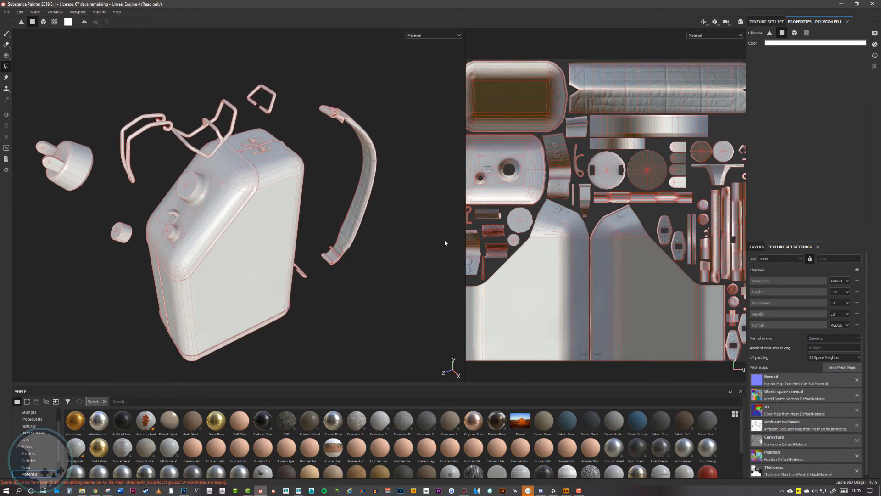
{"action": "mouse_move", "coordinate": [466, 248]}
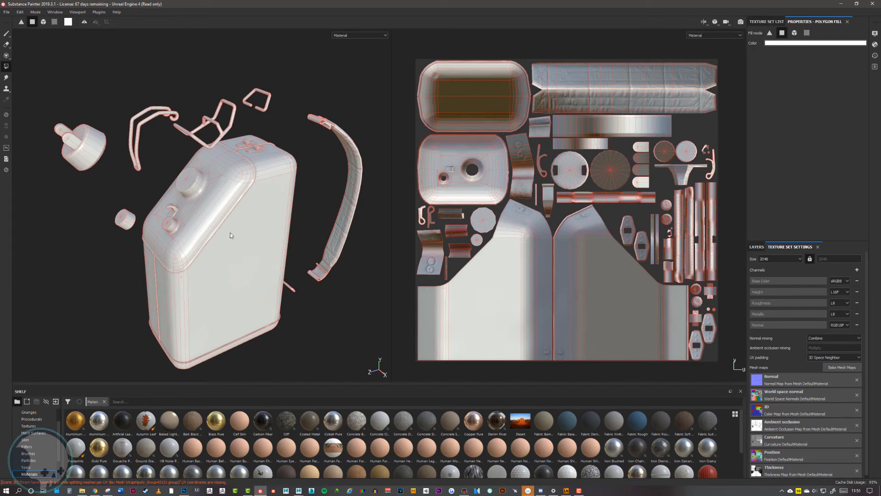
{"action": "left_click_drag", "start_coordinate": [230, 236], "coordinate": [266, 243]}
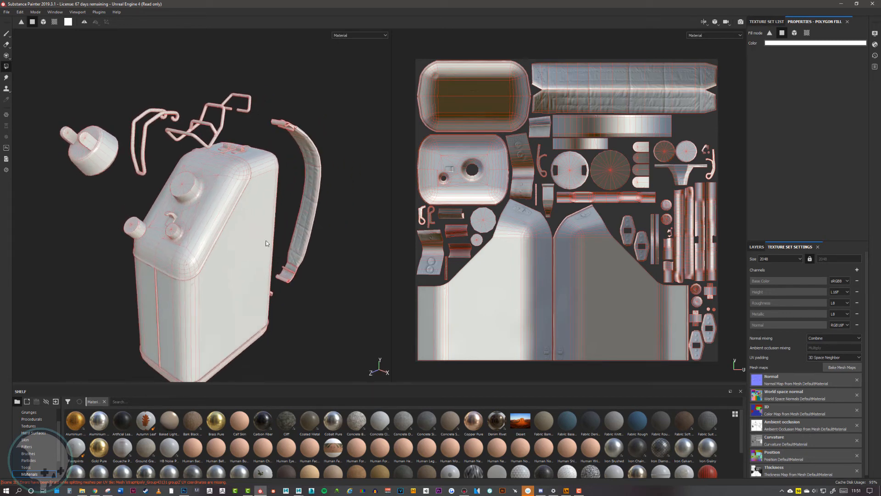
{"action": "left_click_drag", "start_coordinate": [267, 242], "coordinate": [271, 227]}
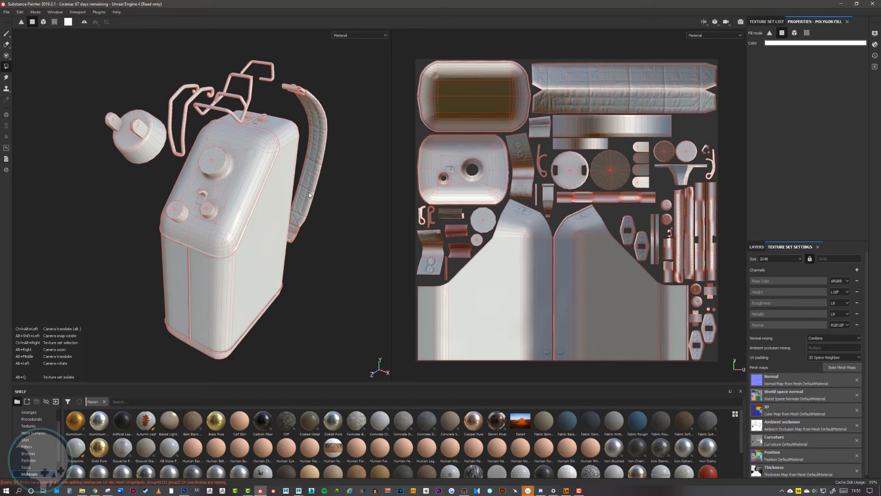
{"action": "mouse_move", "coordinate": [252, 219]}
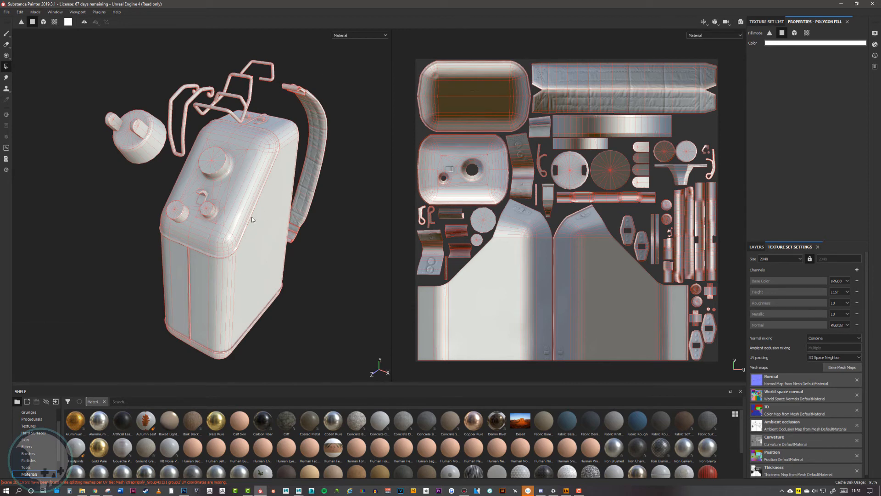
{"action": "left_click_drag", "start_coordinate": [253, 219], "coordinate": [242, 218]}
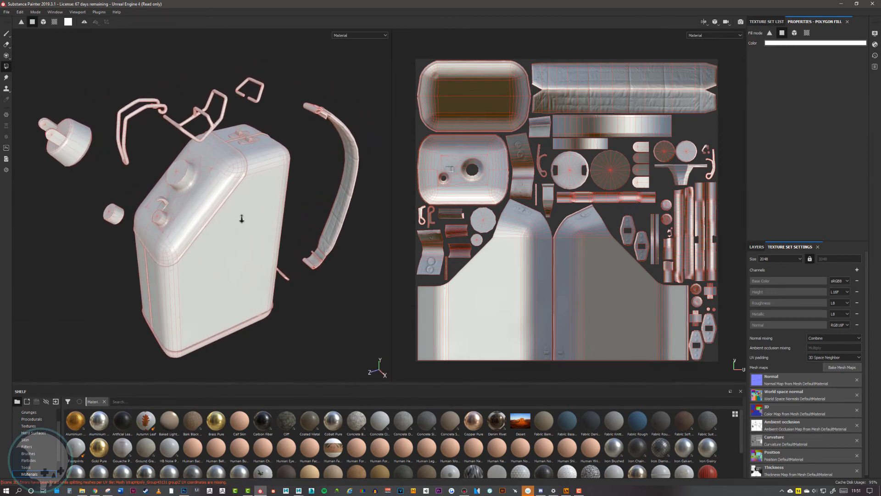
{"action": "left_click_drag", "start_coordinate": [242, 218], "coordinate": [309, 198]}
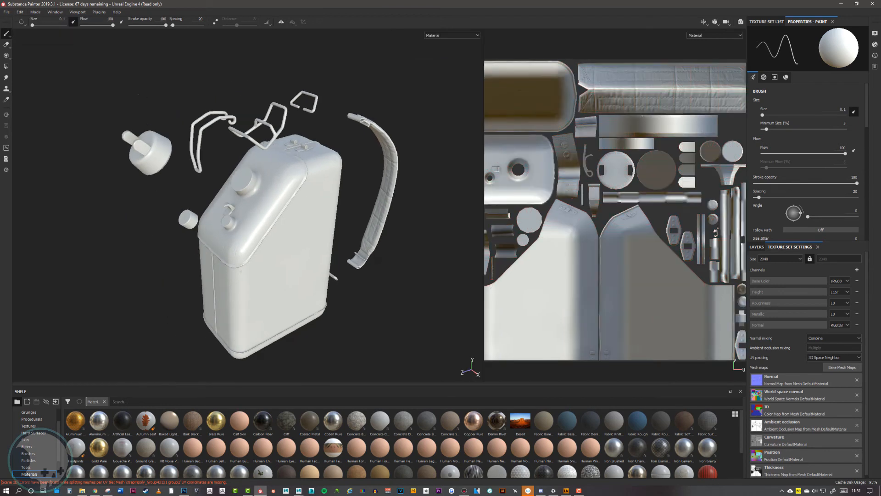
Step: Switch the project mesh to OilCan_Low.obj with Preserve strokes positions on mesh unticked
{"action": "left_click", "coordinate": [20, 12]}
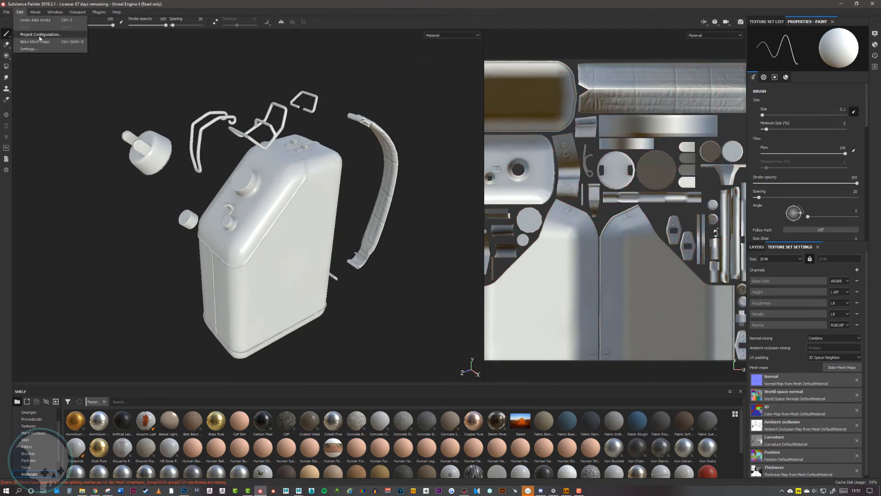
{"action": "left_click", "coordinate": [41, 35]}
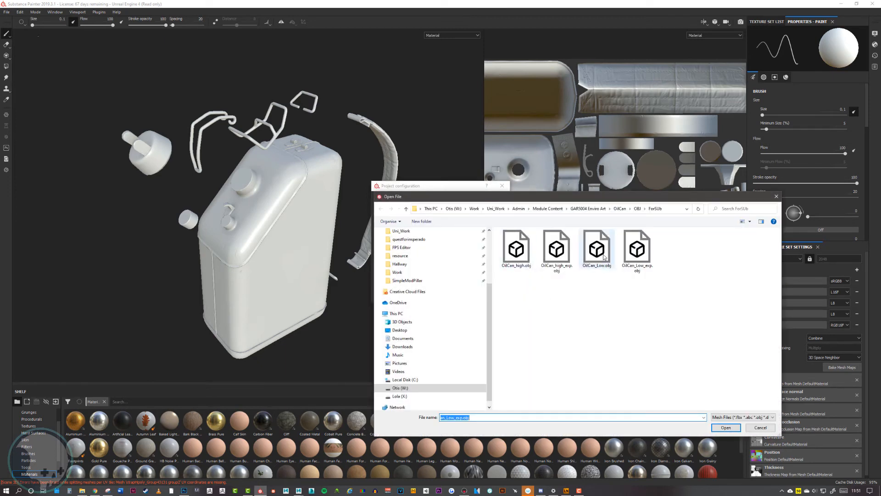
{"action": "left_click", "coordinate": [596, 248]}
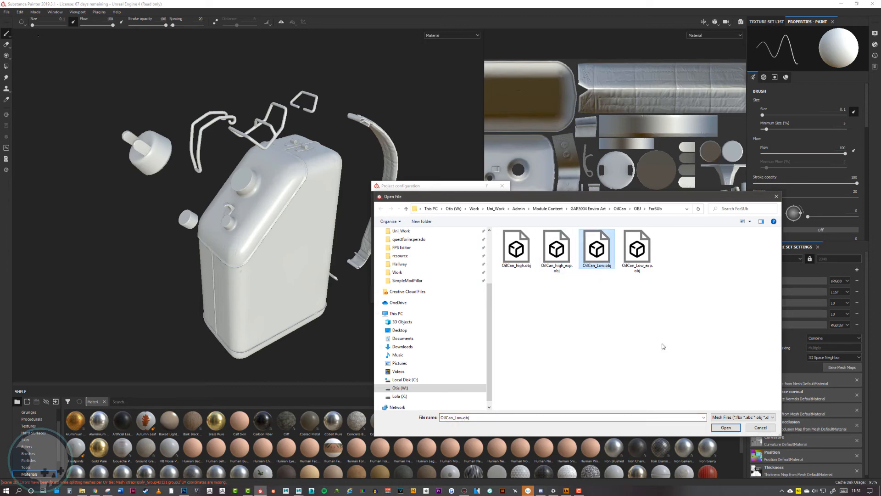
{"action": "left_click", "coordinate": [726, 428]}
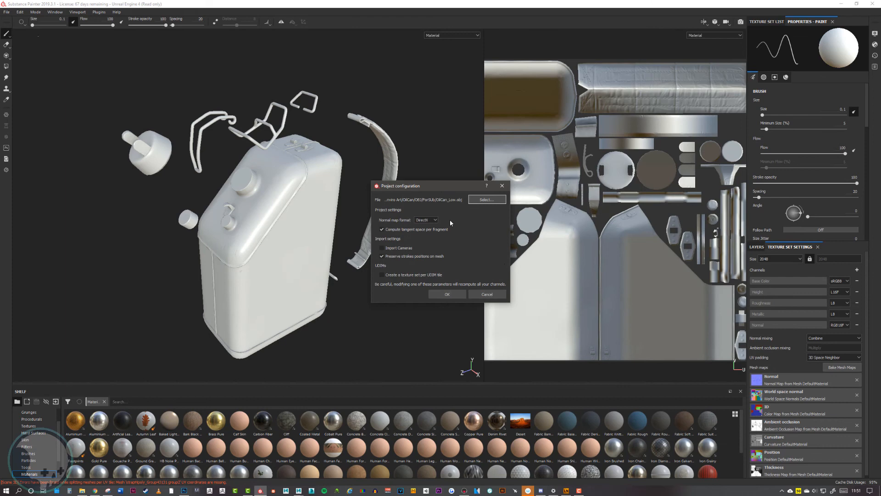
{"action": "left_click", "coordinate": [381, 256]}
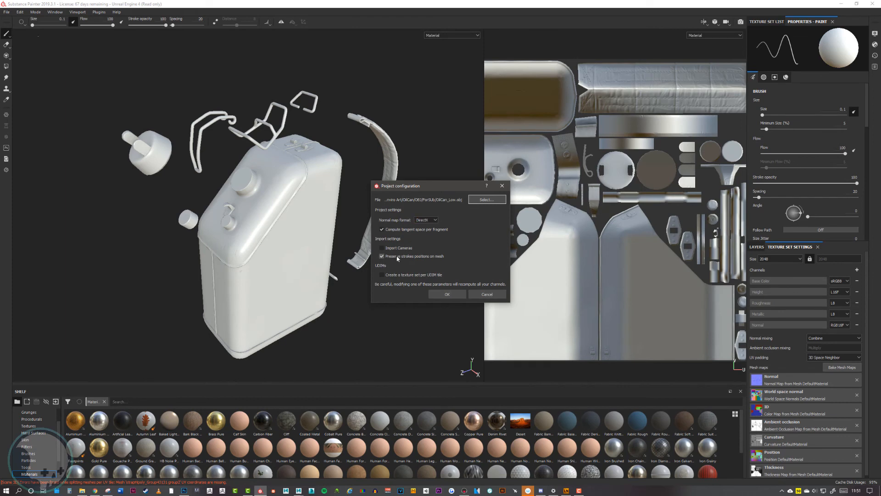
{"action": "left_click", "coordinate": [382, 256]}
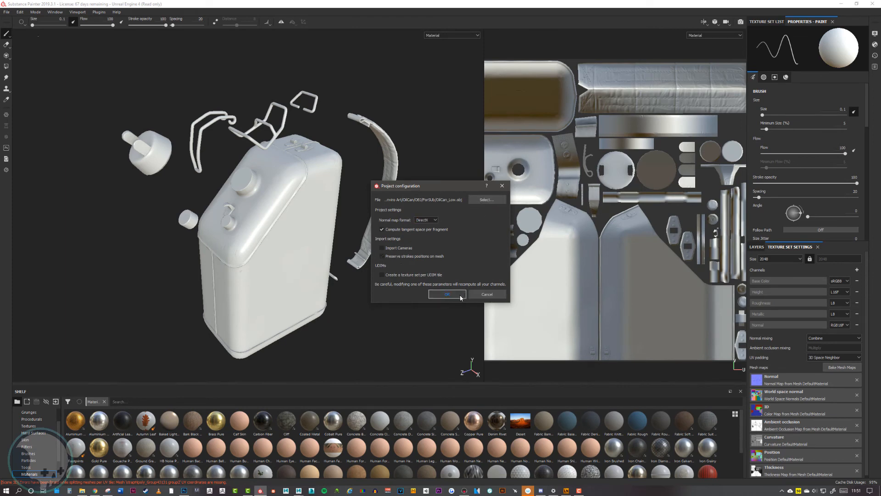
{"action": "left_click", "coordinate": [446, 294]}
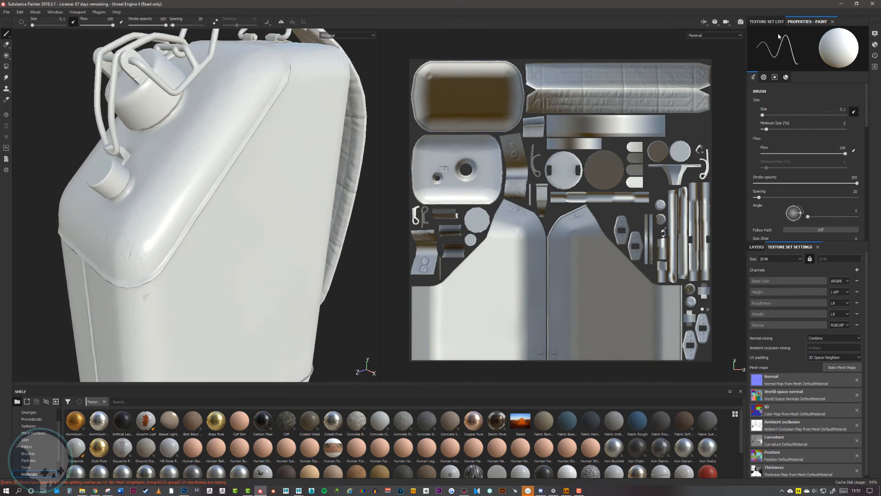
Step: Show the Texture Set List and the shelf's Smart masks collection
{"action": "left_click", "coordinate": [766, 21]}
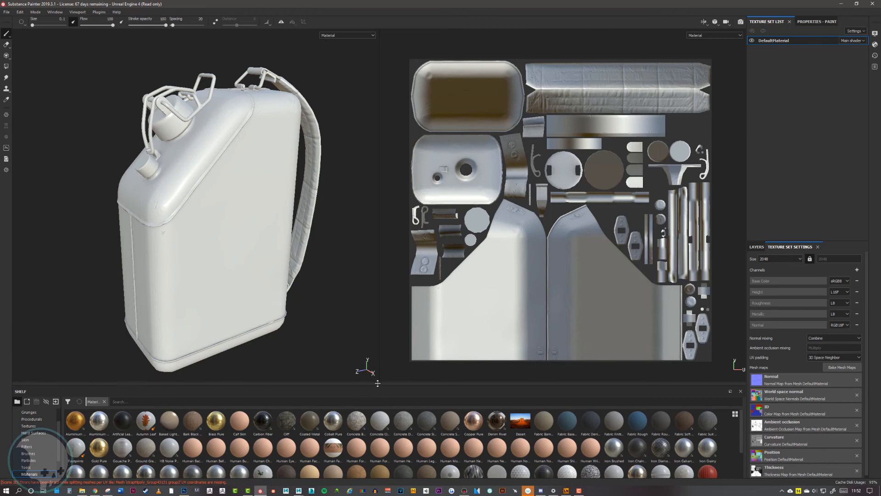
{"action": "left_click", "coordinate": [33, 408]}
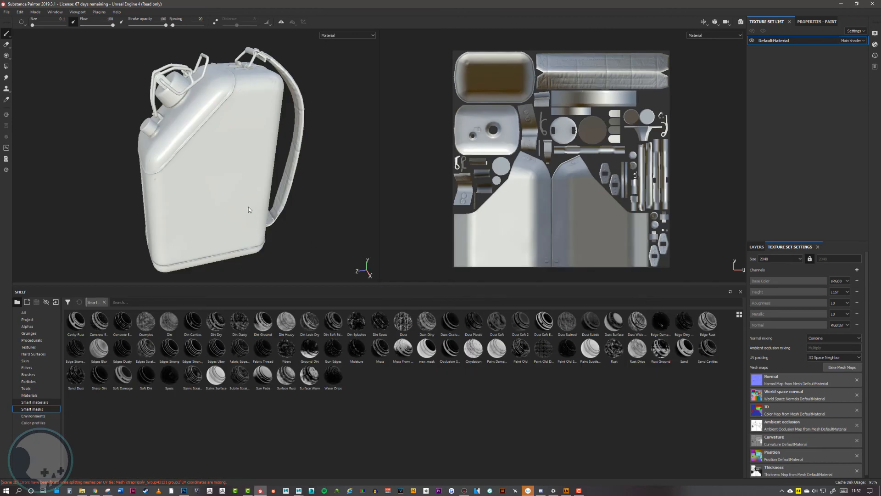
Step: Drag the yellow worn smart material onto the oil can and orbit to inspect the body
{"action": "left_click", "coordinate": [30, 401]}
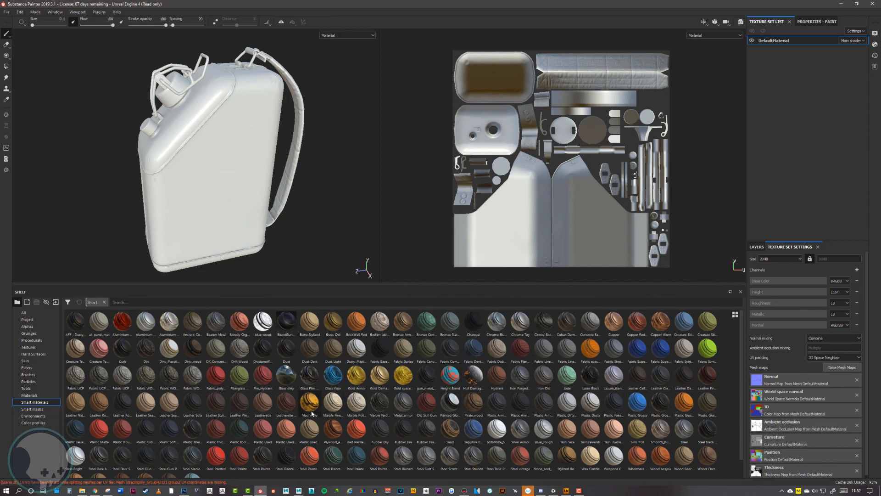
{"action": "left_click_drag", "start_coordinate": [308, 403], "coordinate": [293, 182]}
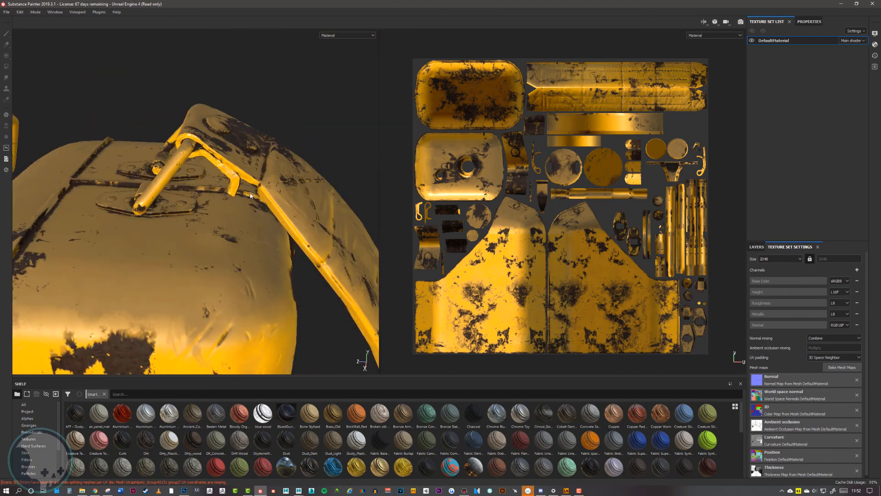
{"action": "left_click_drag", "start_coordinate": [250, 195], "coordinate": [557, 211]}
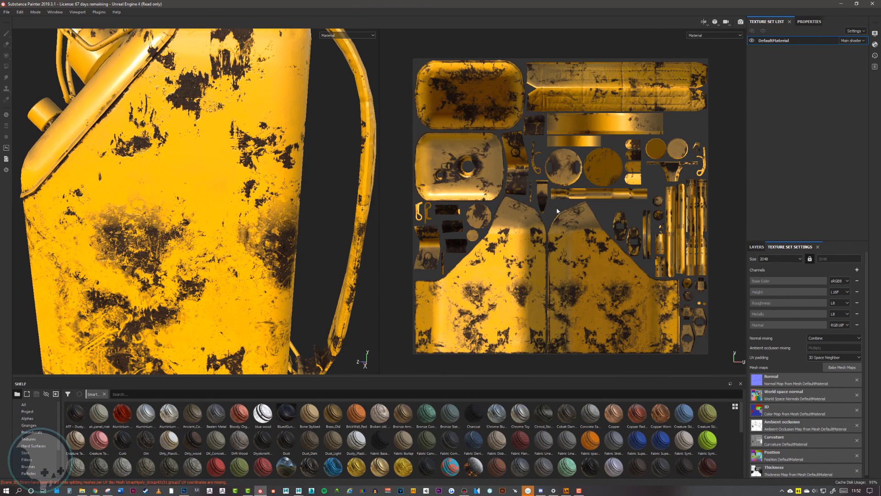